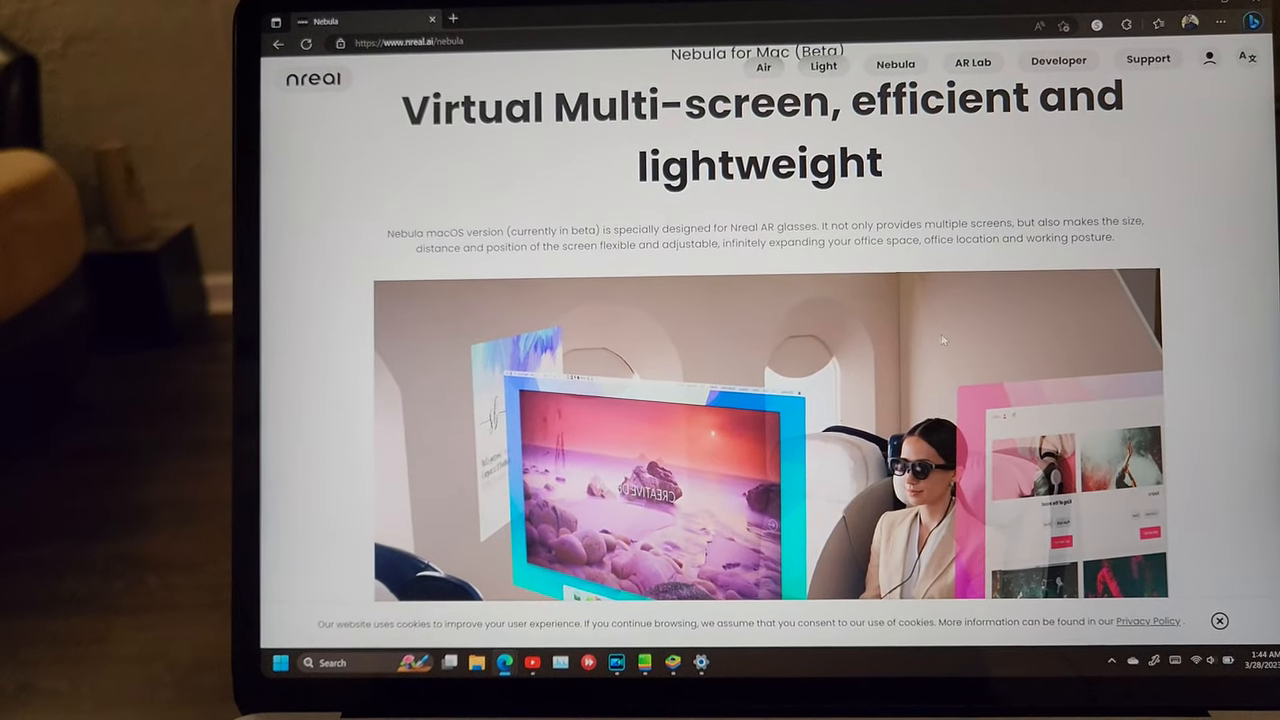
Step: Restore the BlueStacks App Player 1 window from the taskbar to show its home screen
scroll(down, 3)
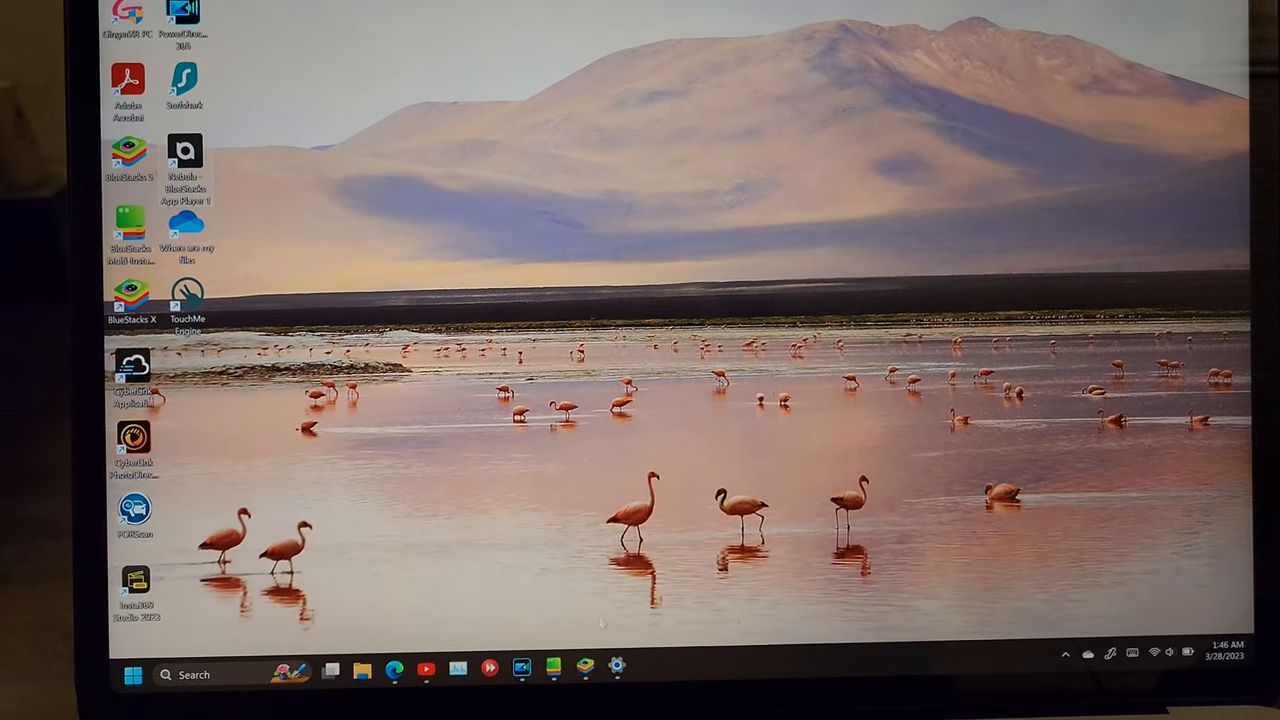
mouse_move(501, 662)
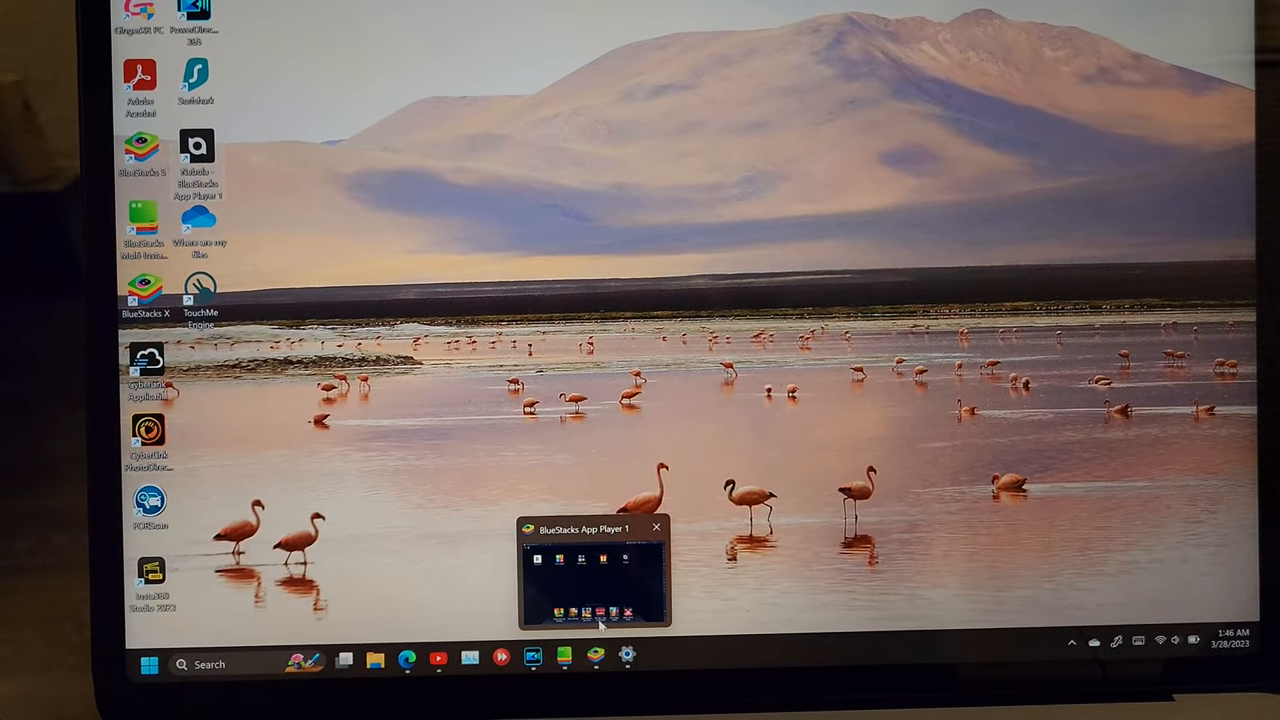
click(594, 573)
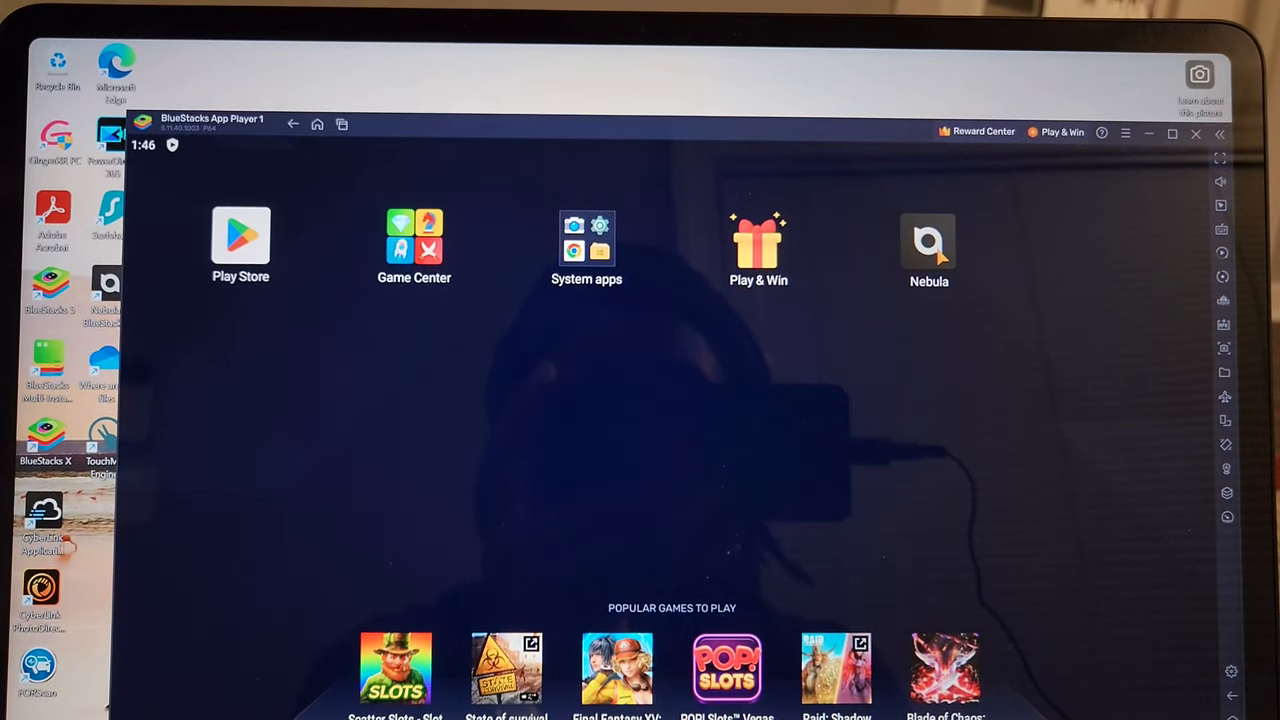
Step: Launch Nebula from the BlueStacks home screen to reach AR Space and Air Casting
click(928, 243)
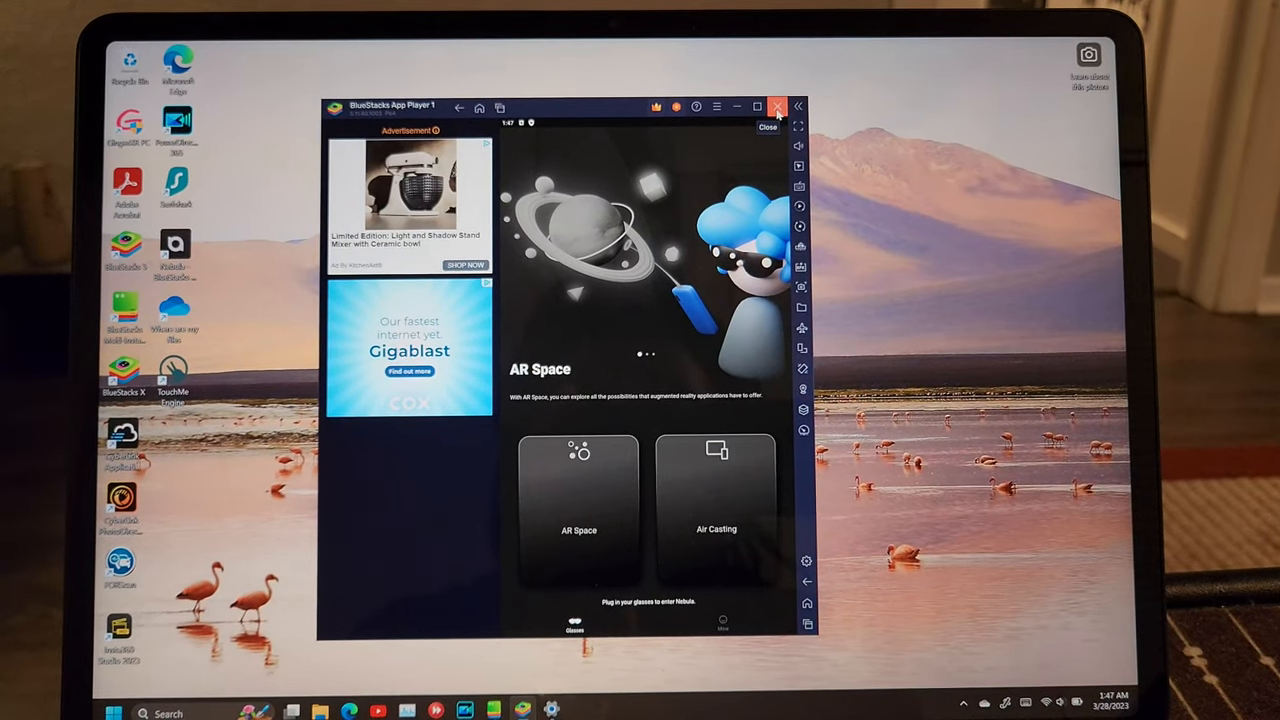
Step: Close BlueStacks App Player and confirm the exit prompt
click(777, 107)
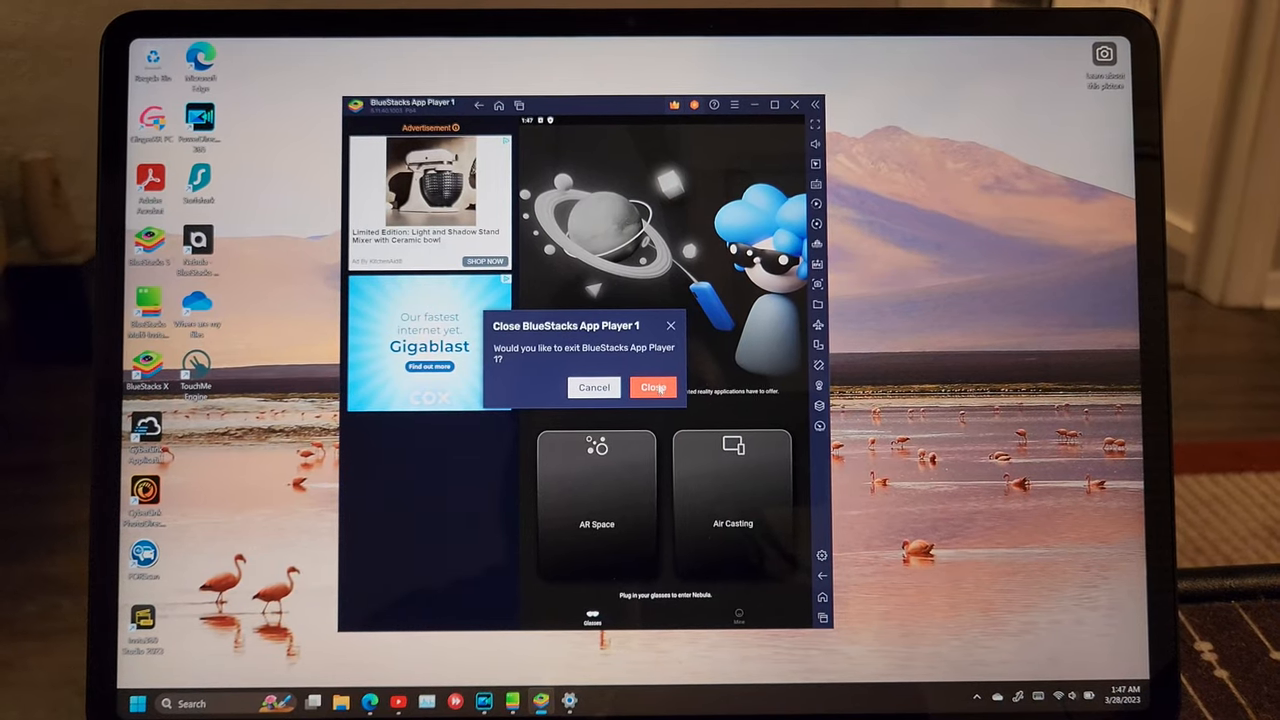
click(653, 387)
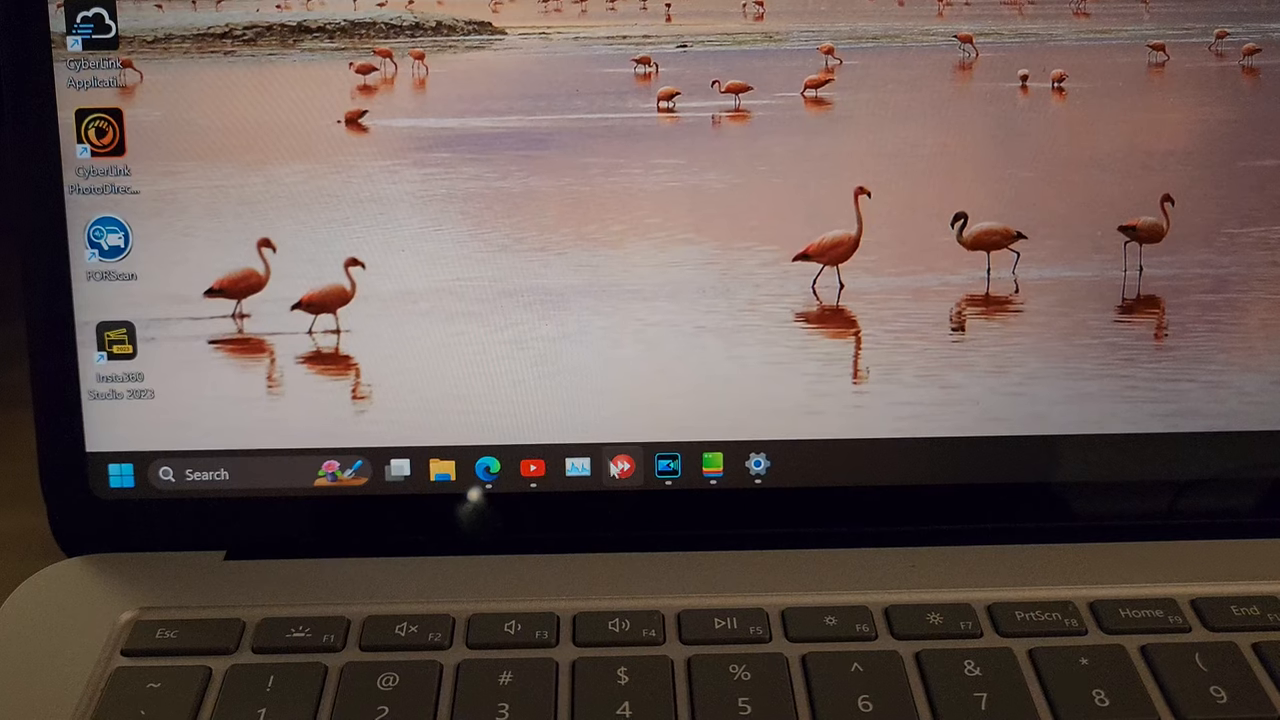
click(714, 467)
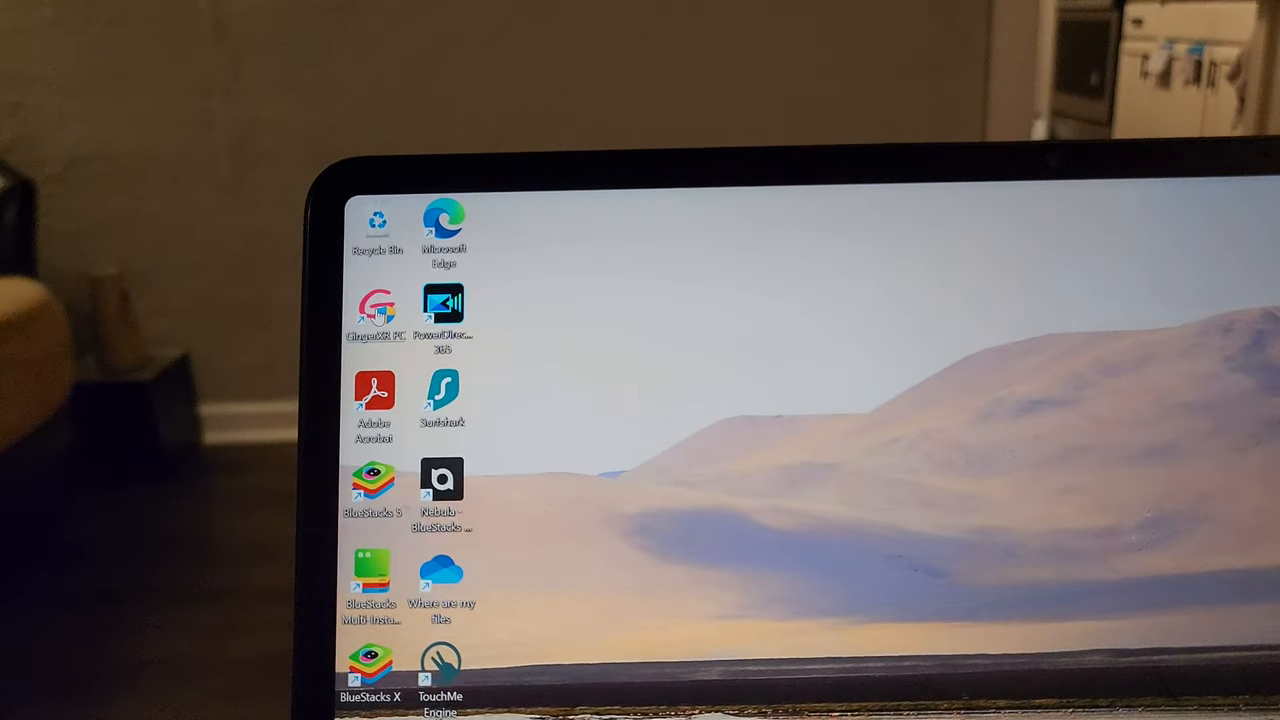
right_click(443, 305)
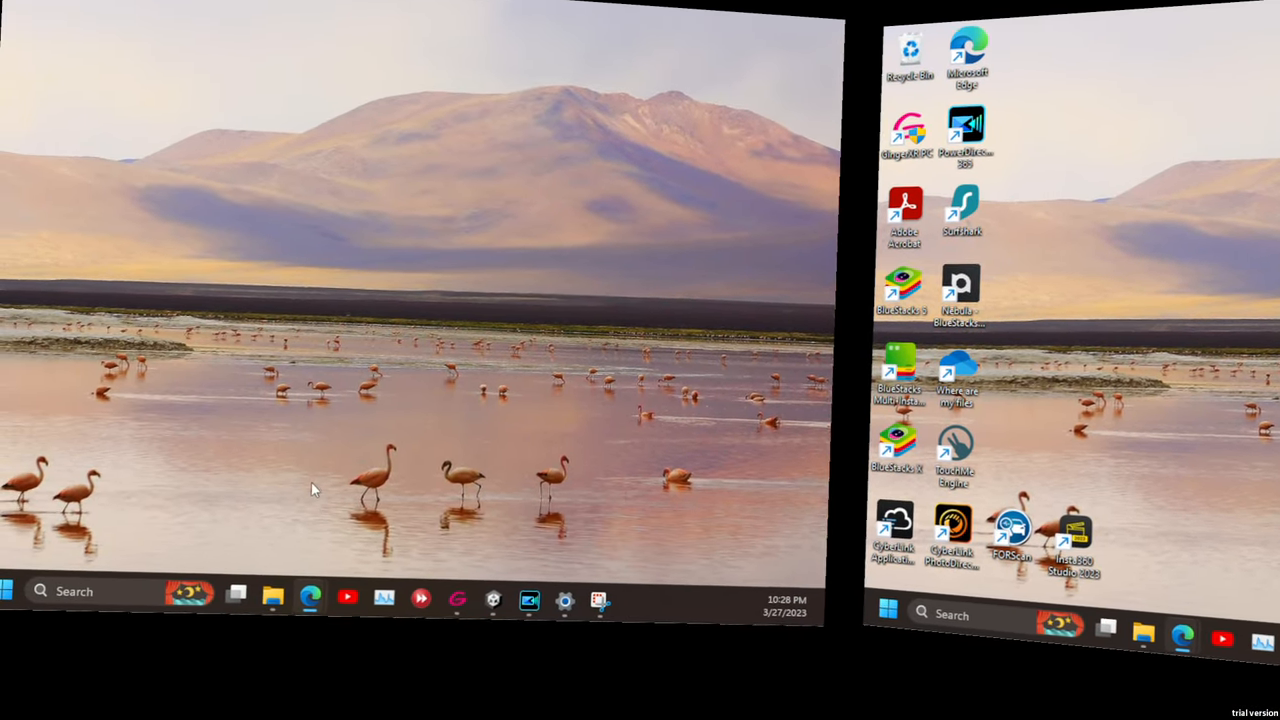
mouse_move(310, 597)
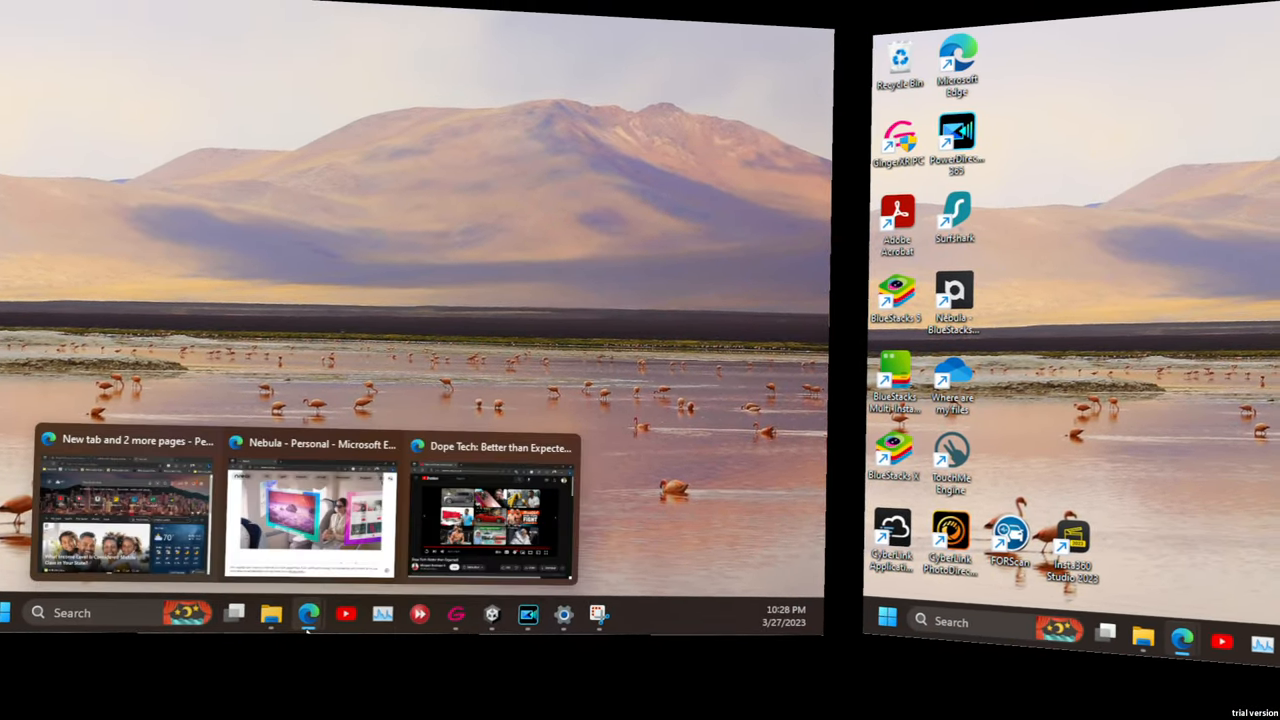